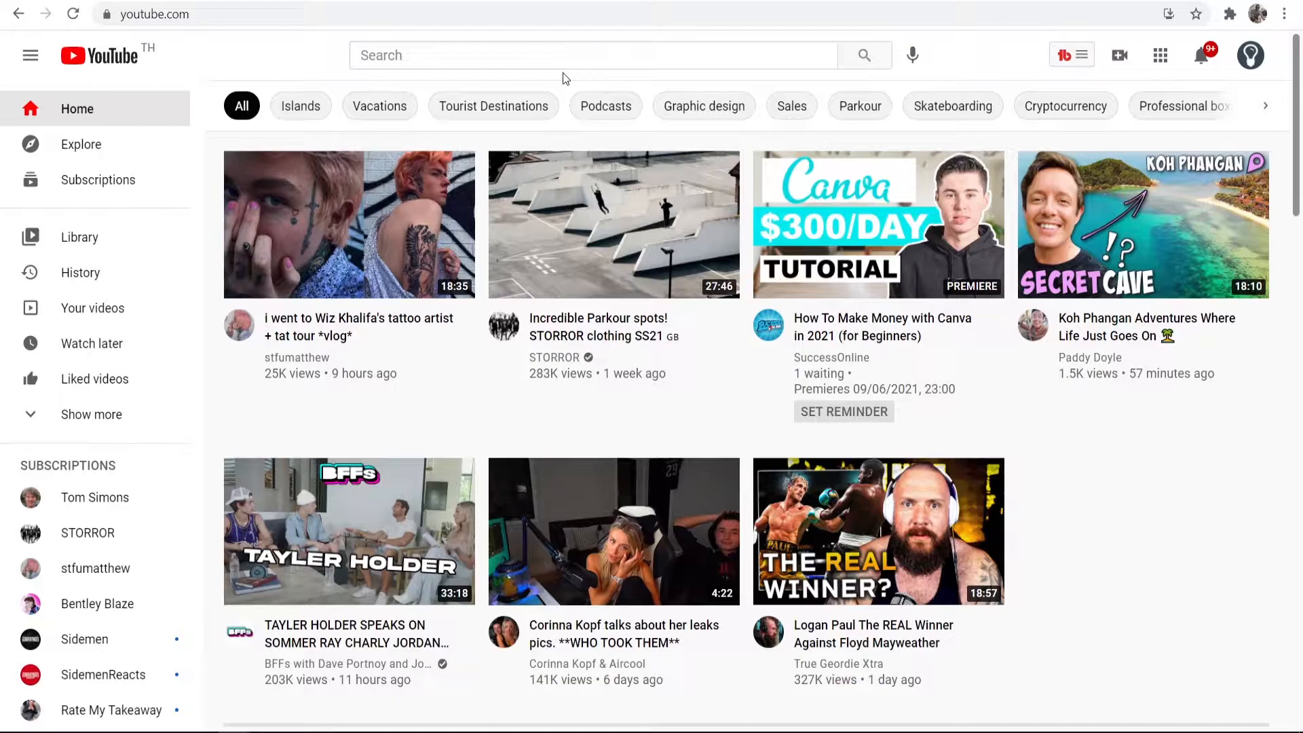
pyautogui.moveTo(559, 377)
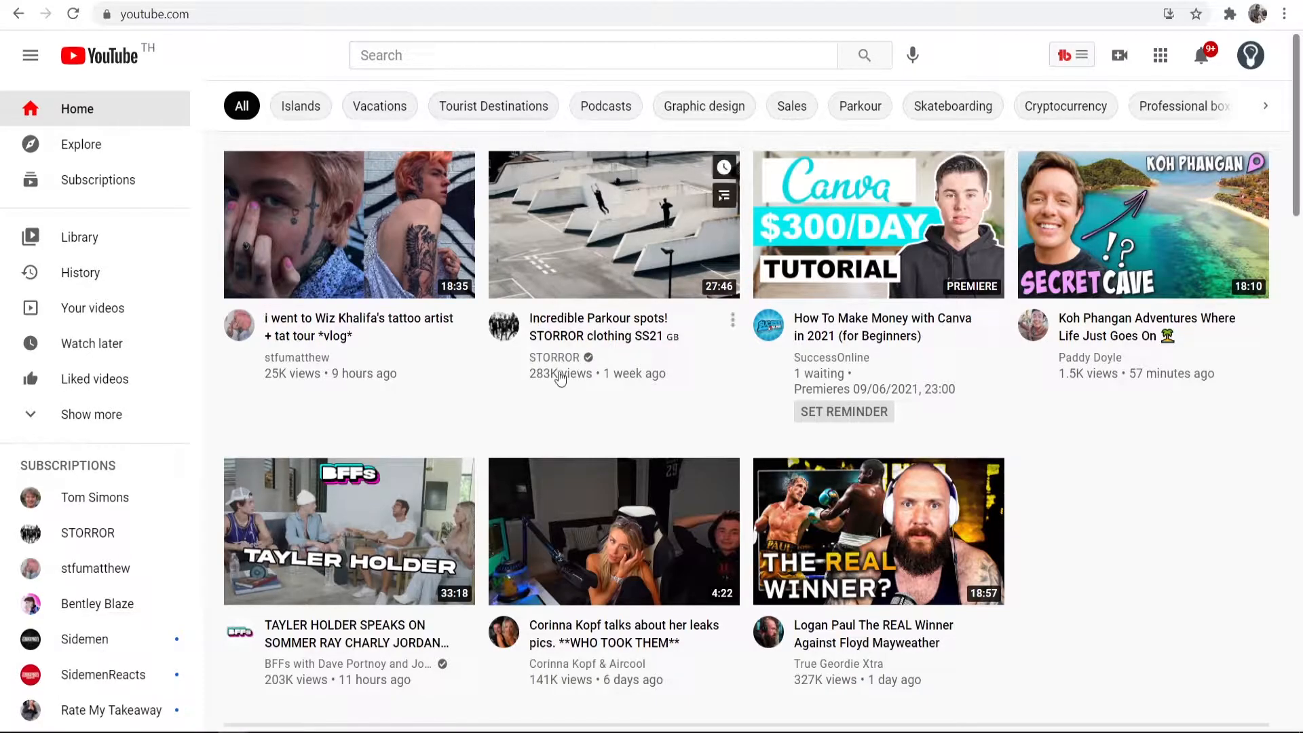
pyautogui.moveTo(1281, 82)
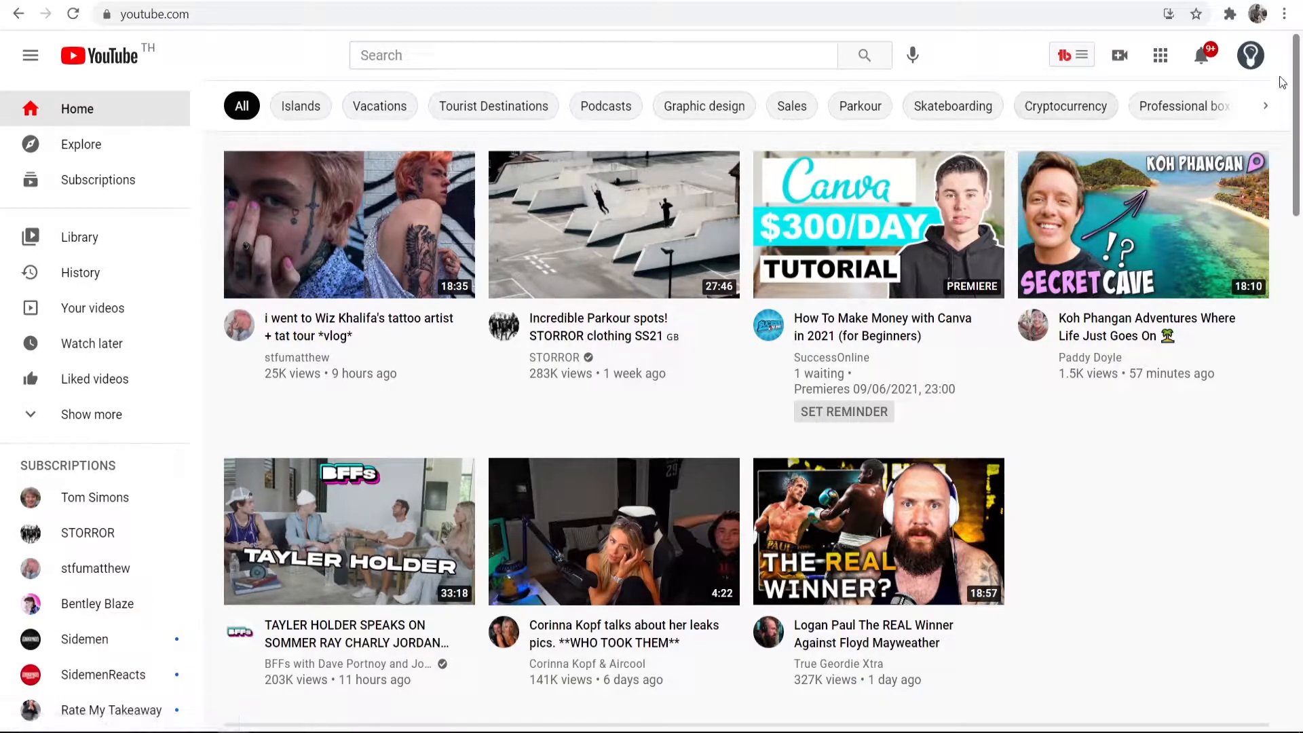
# Step: Bring up the YouTube account menu from the profile avatar
pyautogui.click(1248, 55)
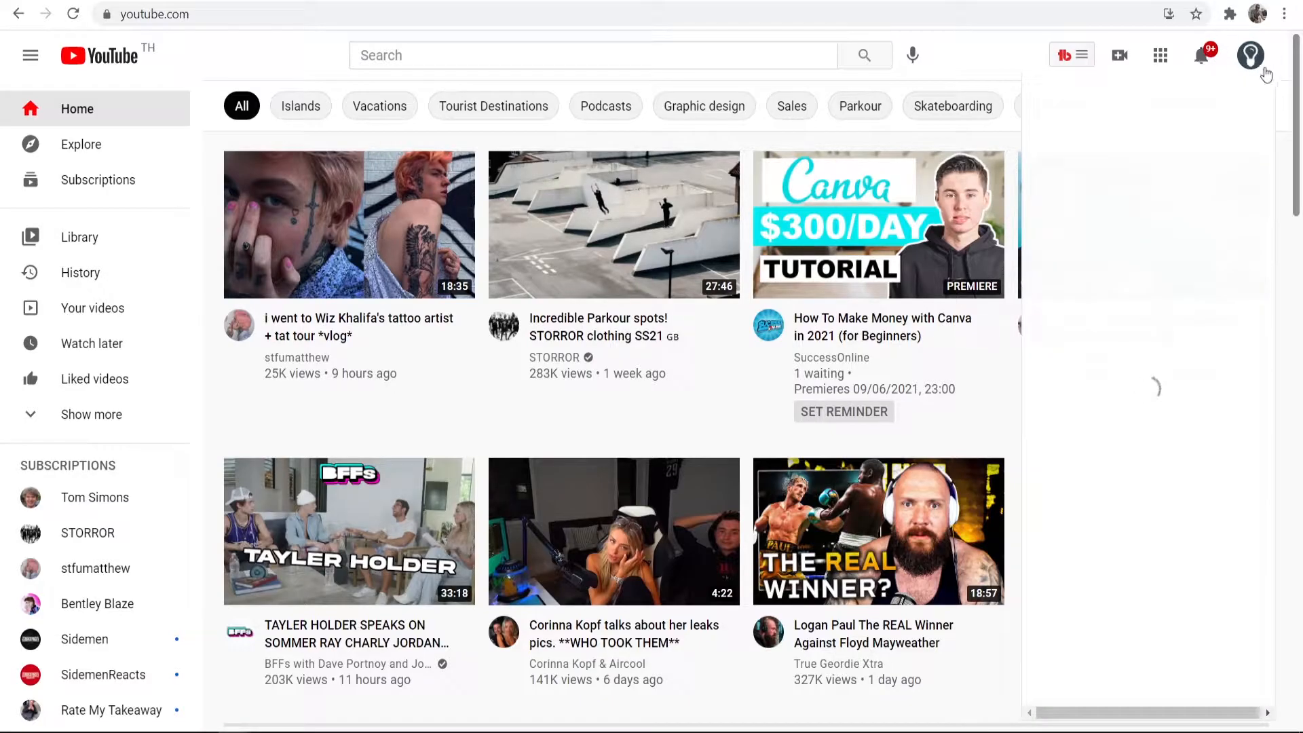
pyautogui.click(1251, 55)
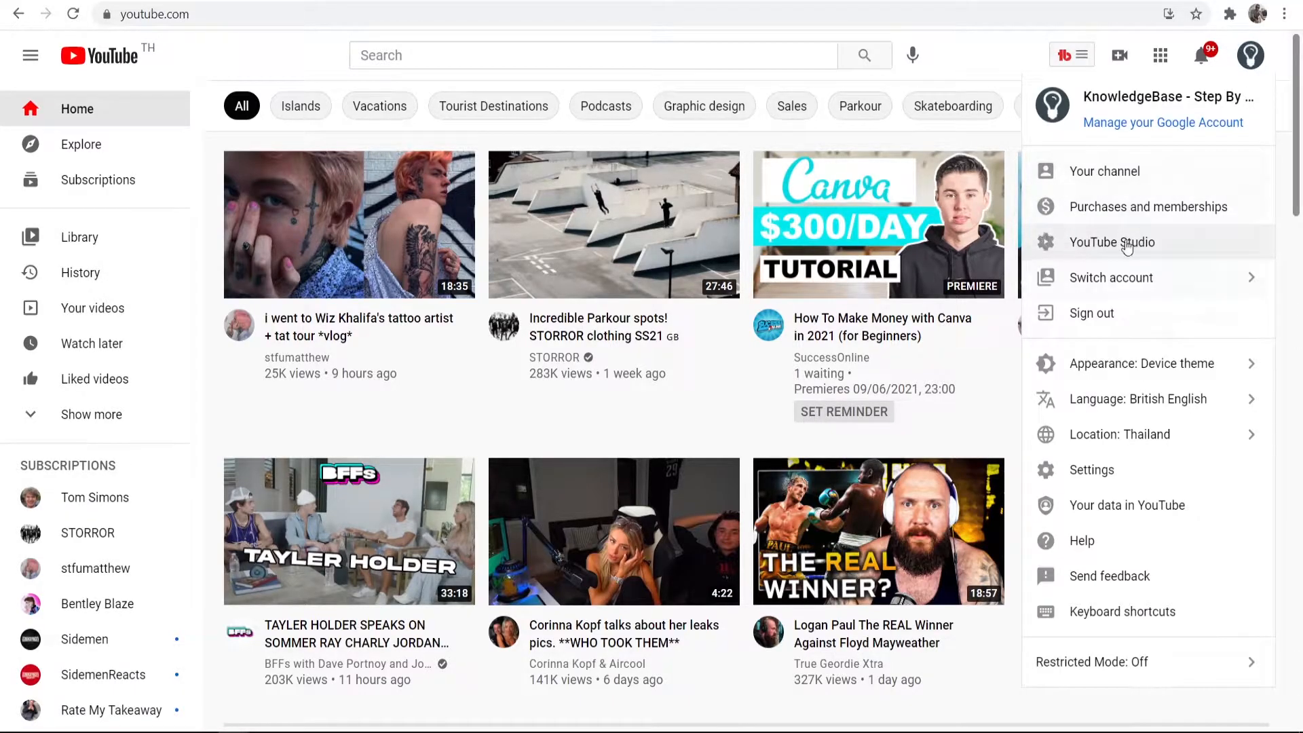
pyautogui.click(1111, 242)
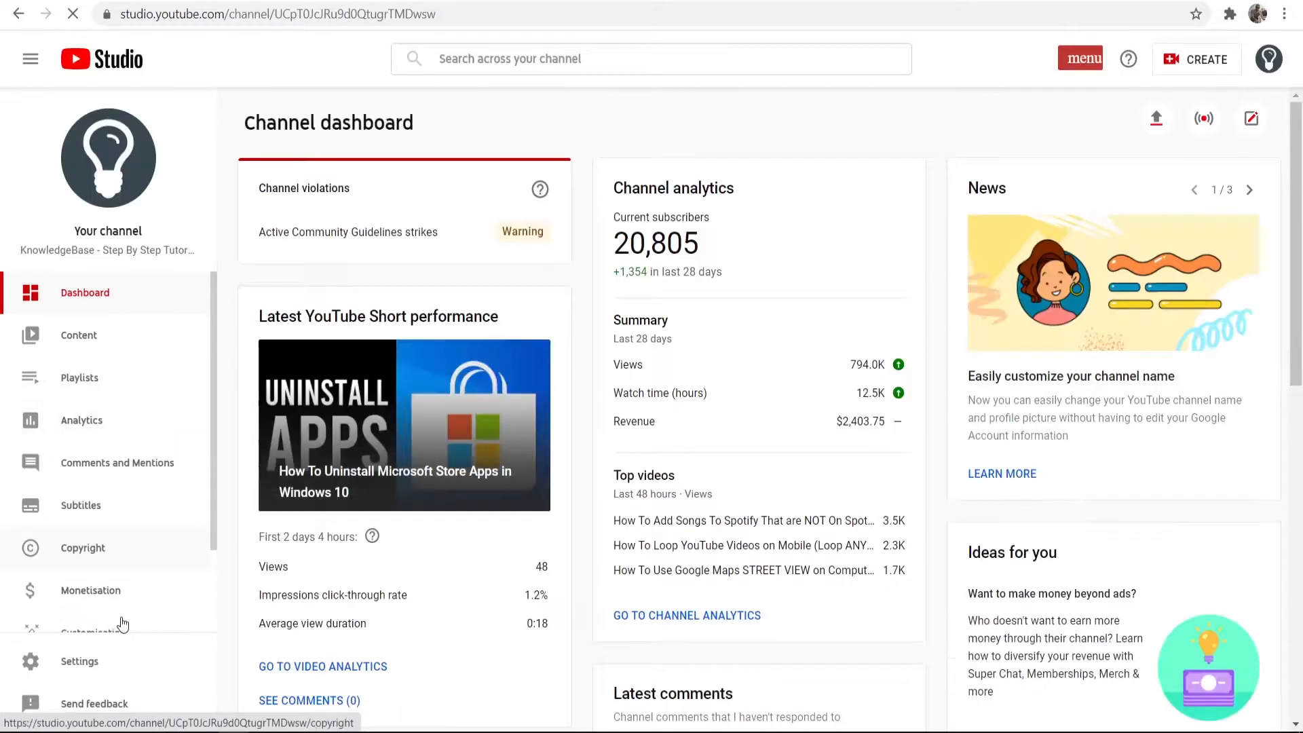
# Step: Reach Brand Account permission management via Settings > Permissions
pyautogui.click(79, 661)
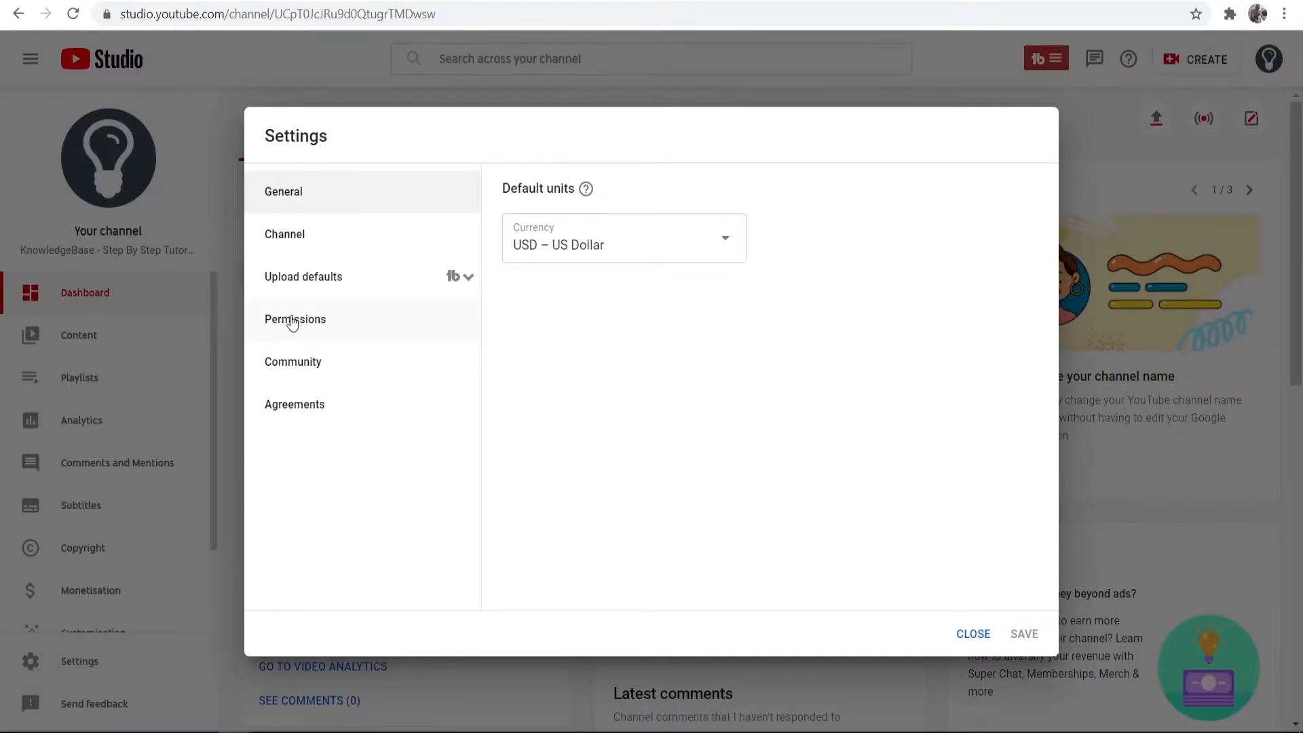
pyautogui.click(296, 319)
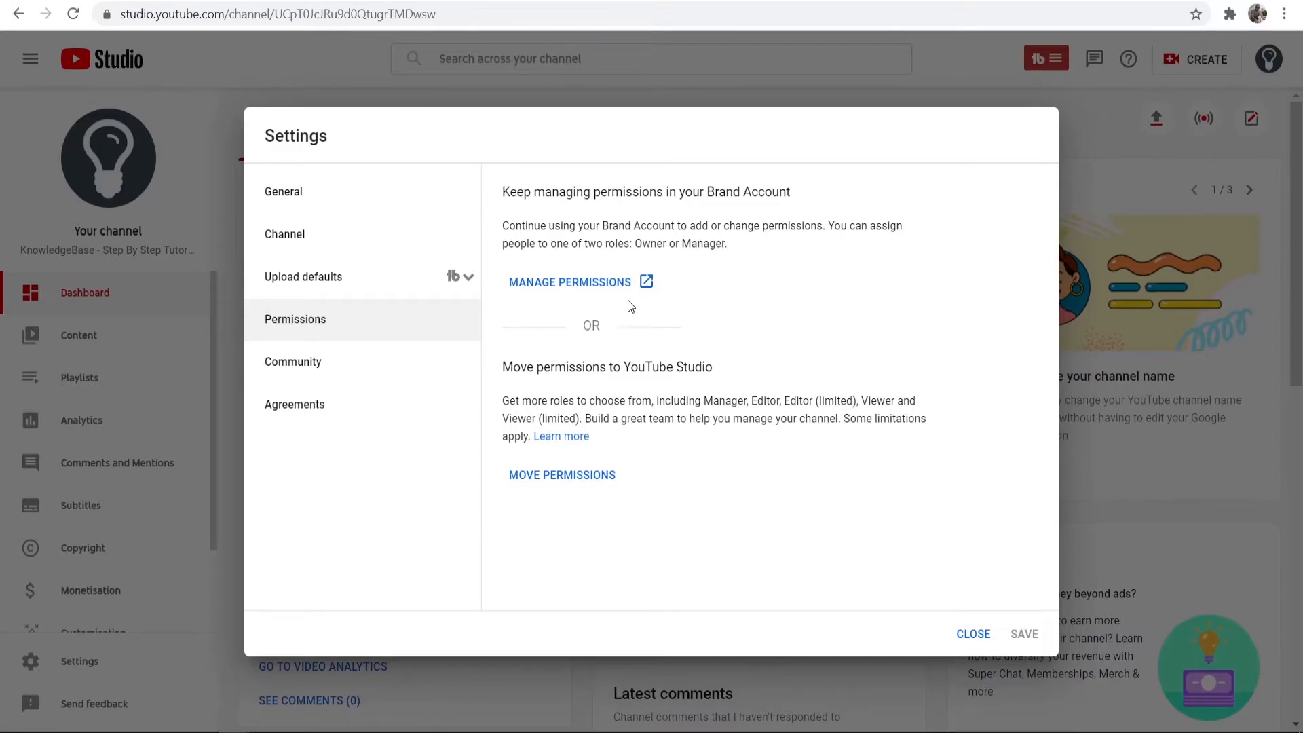
pyautogui.click(568, 282)
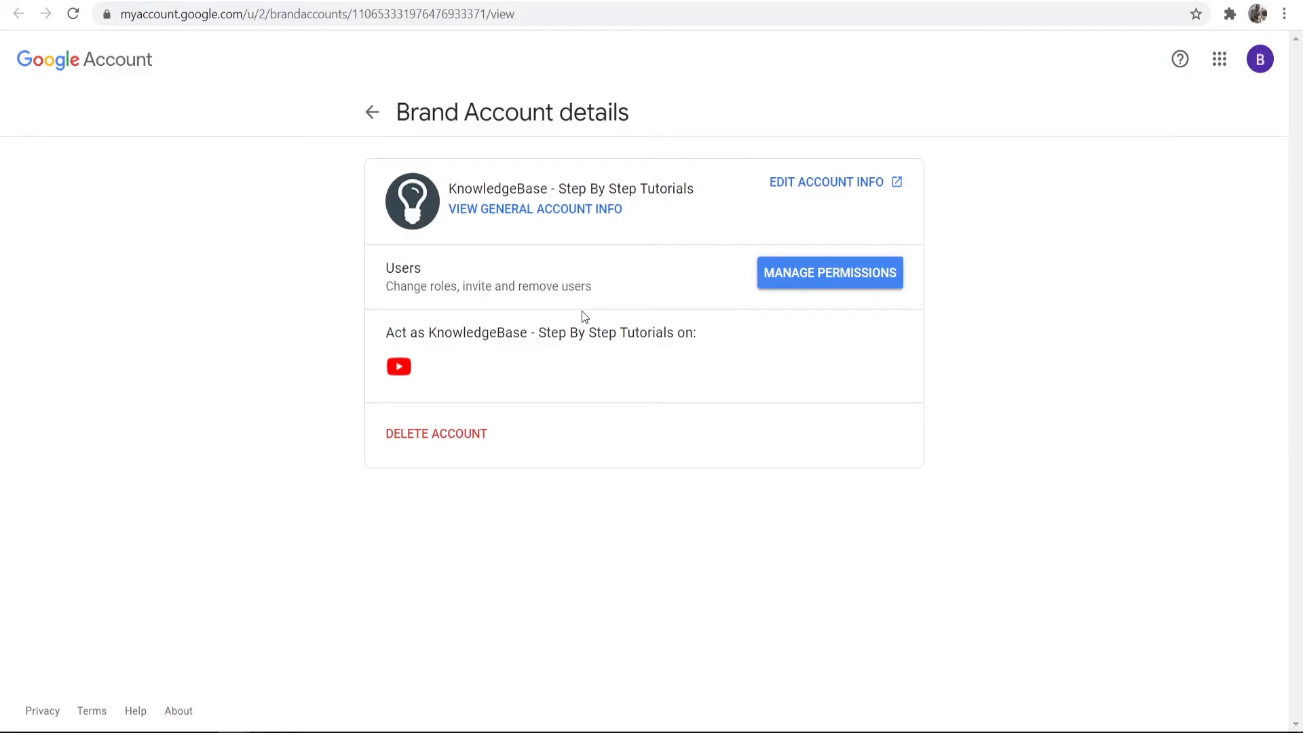
pyautogui.moveTo(696, 350)
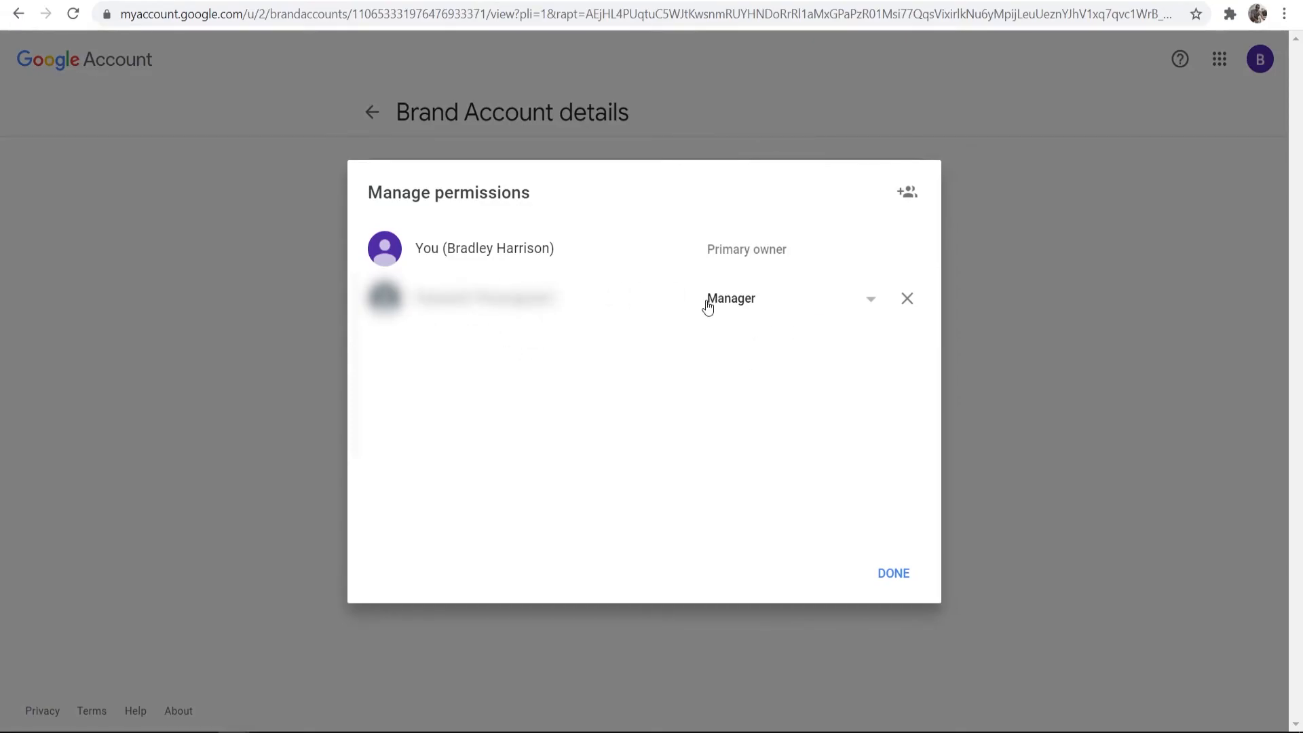
pyautogui.moveTo(906, 299)
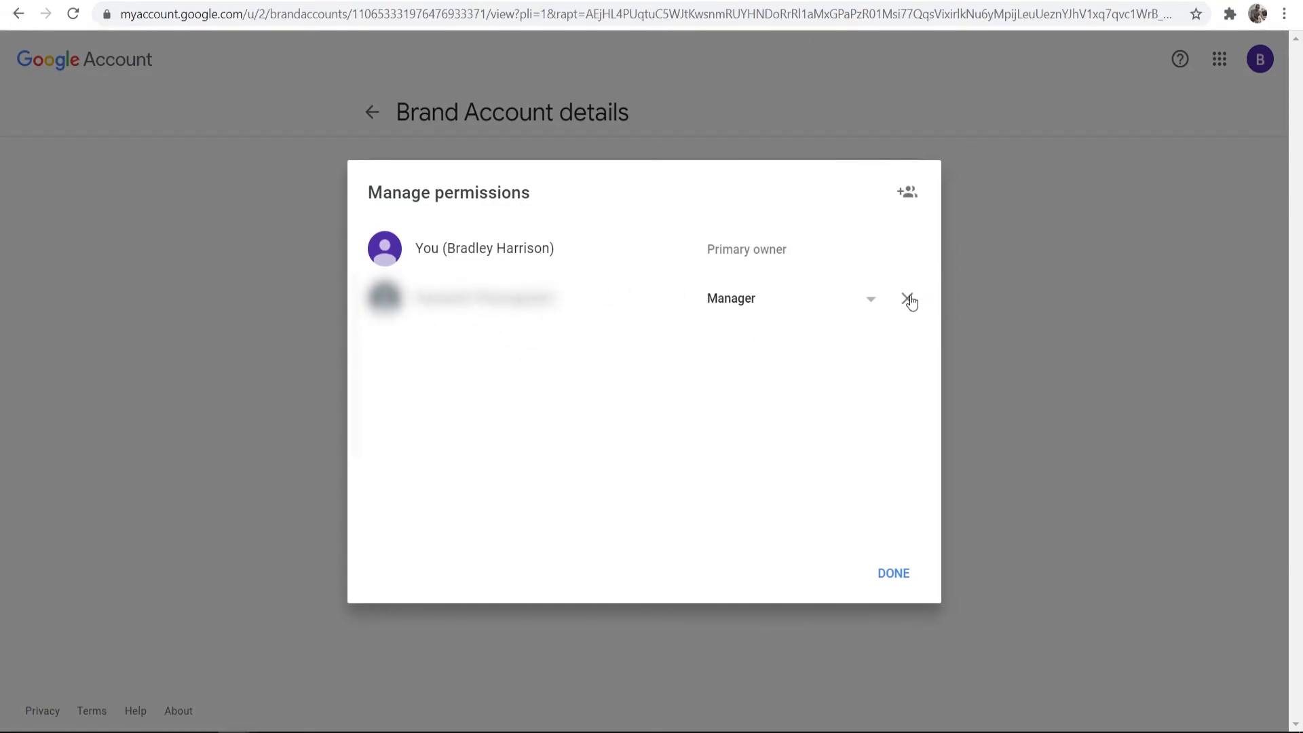
# Step: Remove the Manager from the Brand Account, confirm, and finish with Done
pyautogui.click(910, 298)
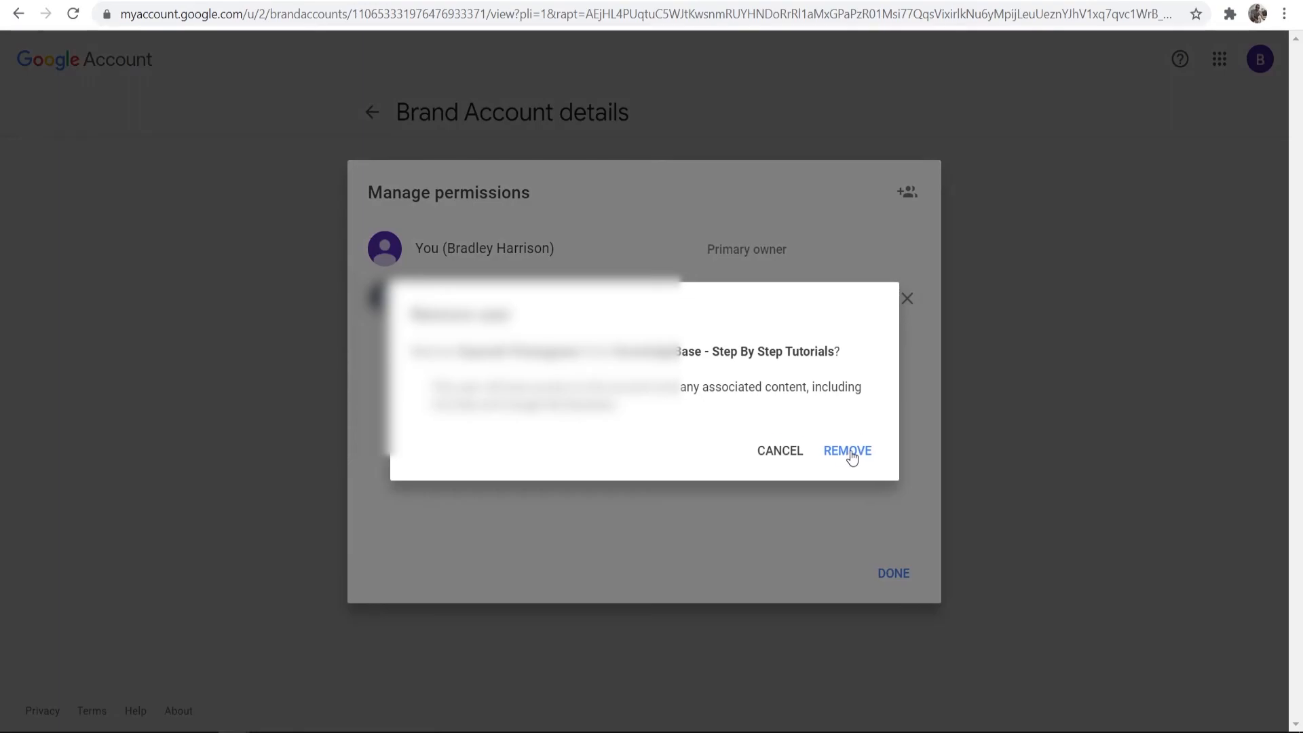
pyautogui.click(847, 450)
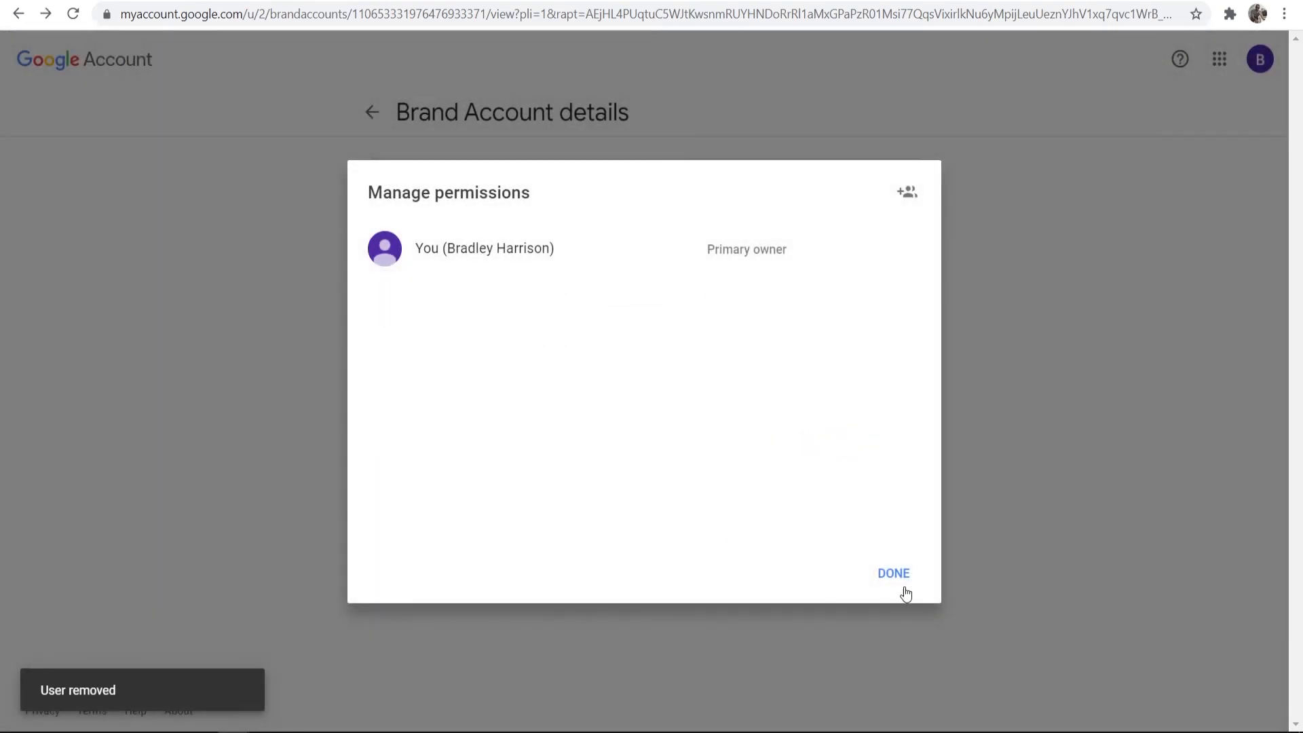
pyautogui.click(893, 573)
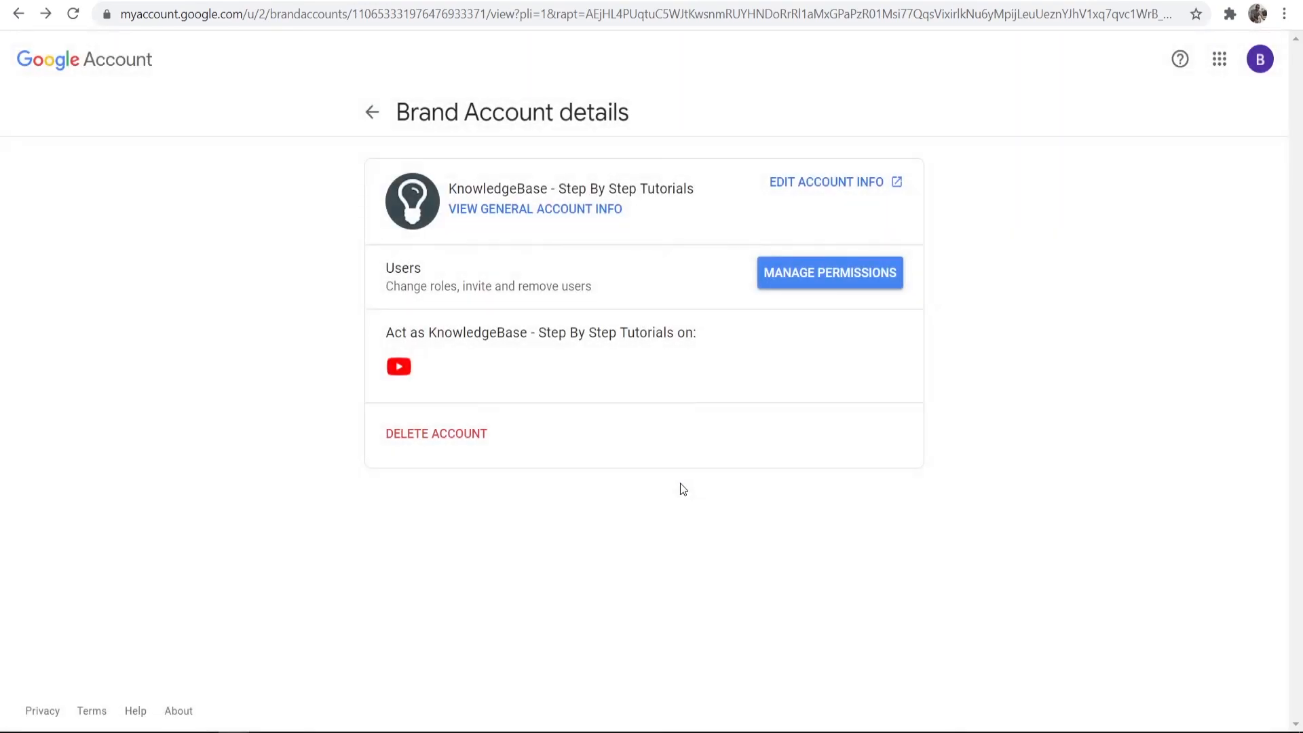